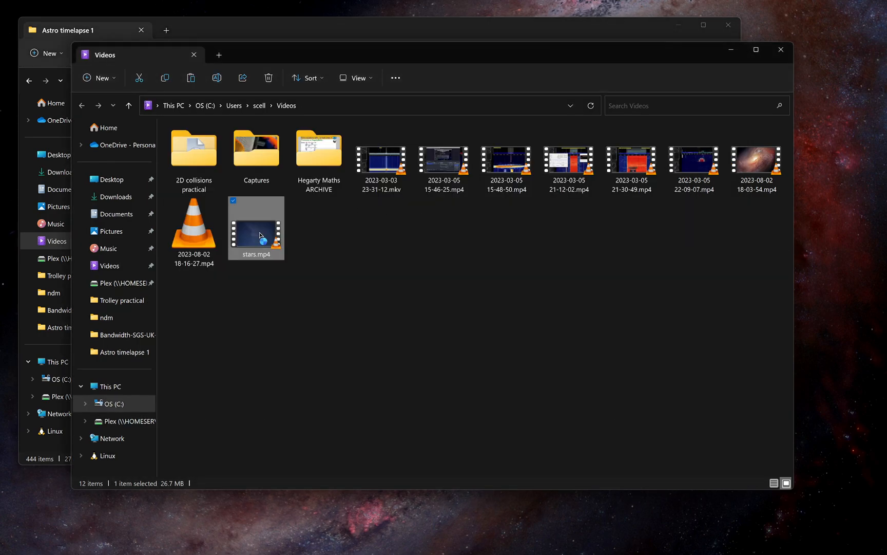
Bring up the Astro timelapse 1 Explorer window and scroll through its JPG star photos.
double_click(255, 225)
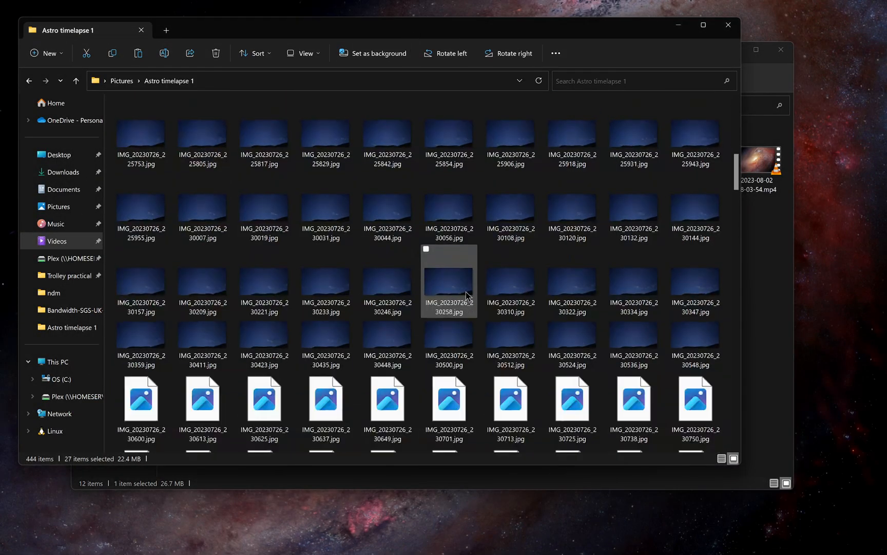
scroll("down", 3)
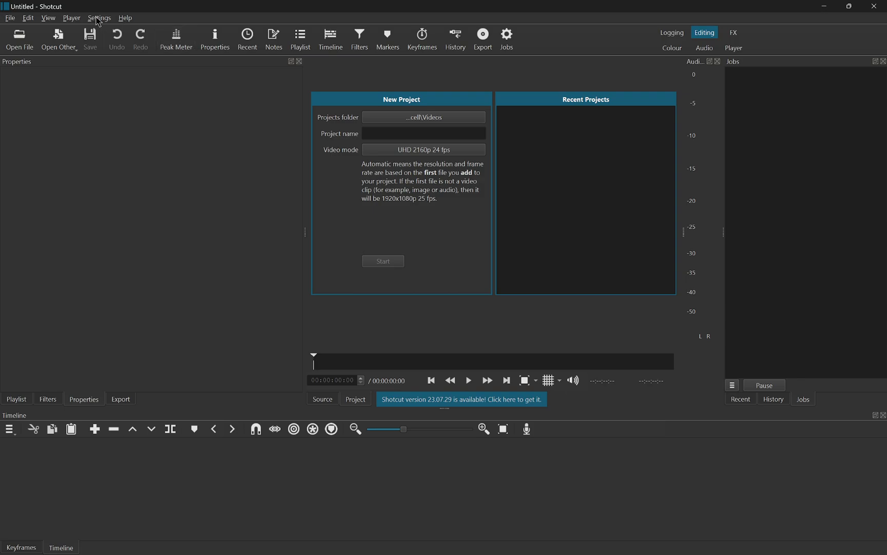
Choose UHD 2160p 24 fps as the project video mode under Settings.
left_click(99, 17)
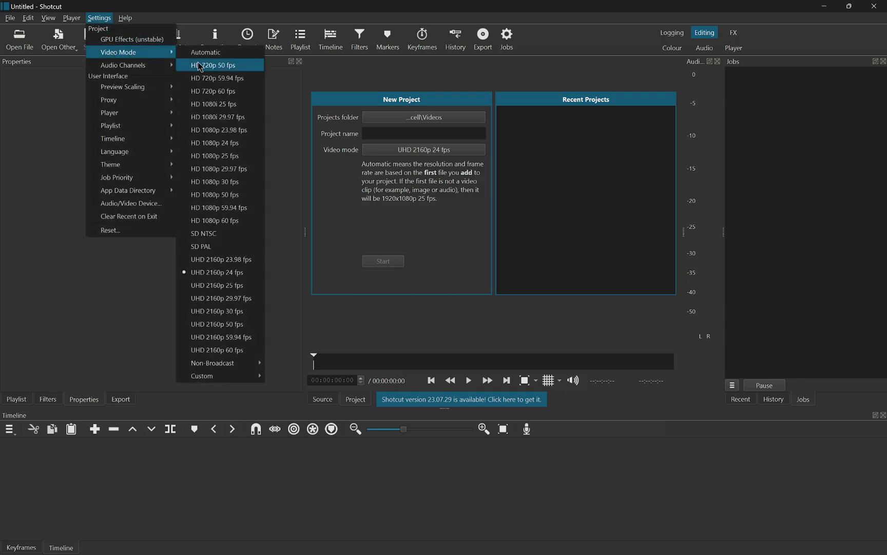
mouse_move(220, 272)
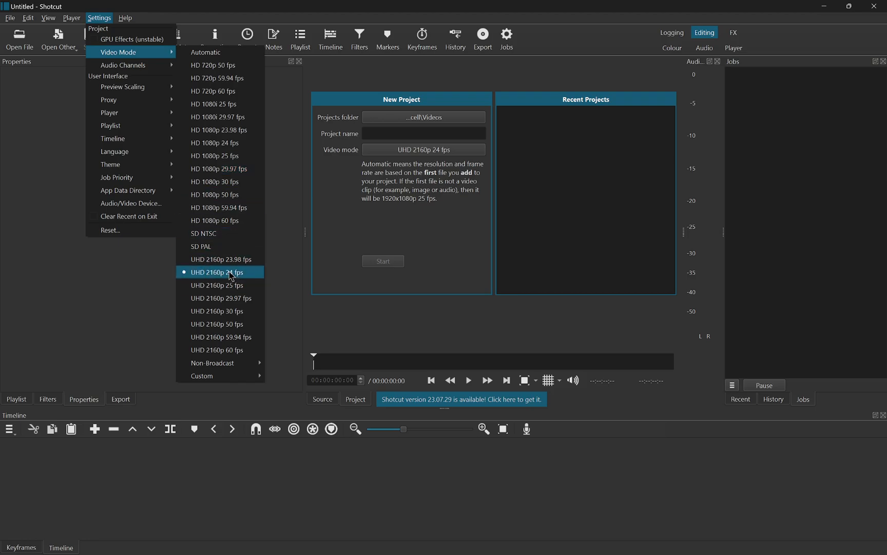
mouse_move(233, 278)
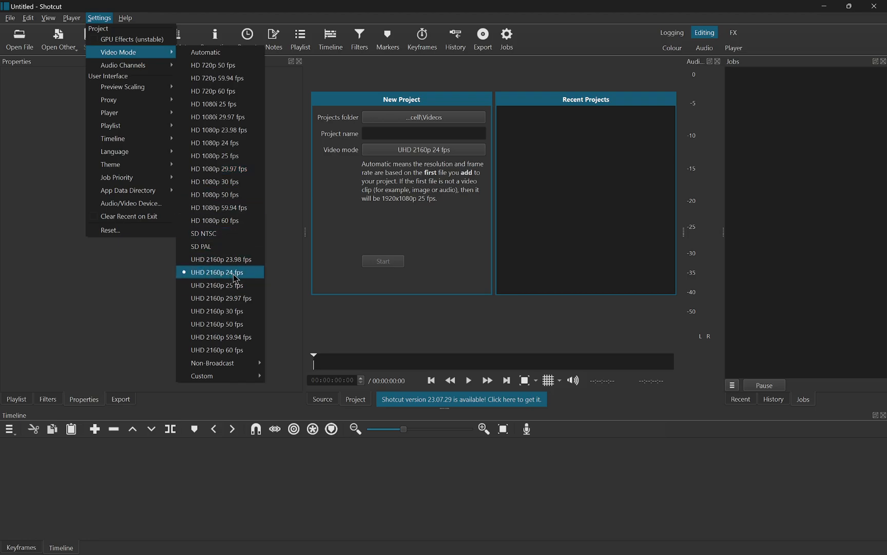
left_click(219, 272)
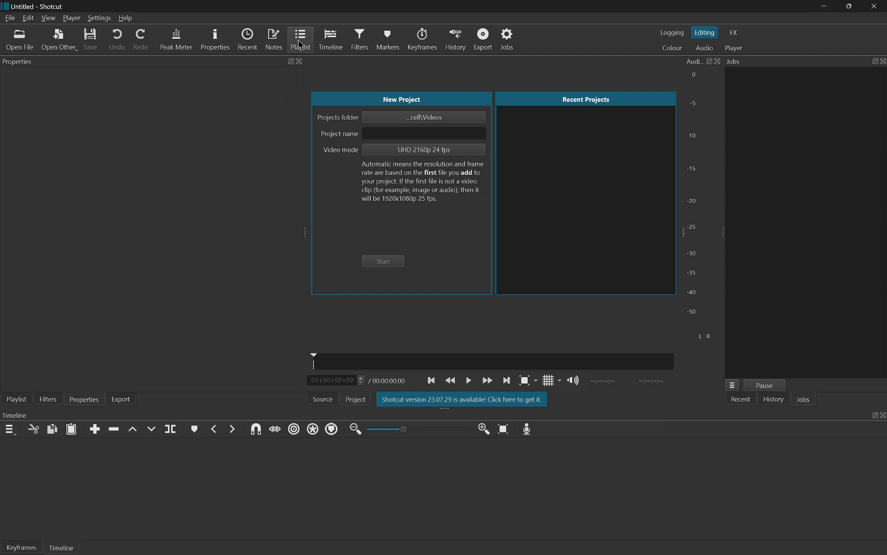
Show the Playlist panel from the toolbar.
left_click(301, 35)
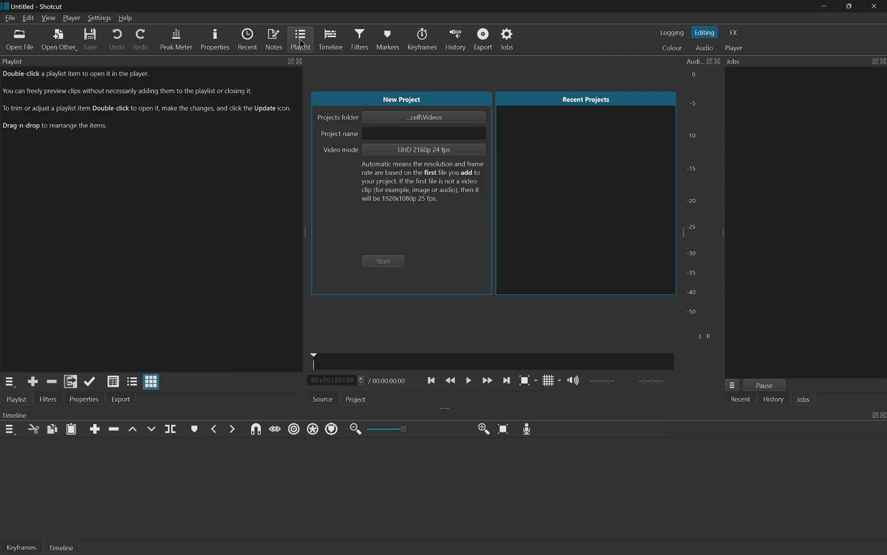
mouse_move(321, 514)
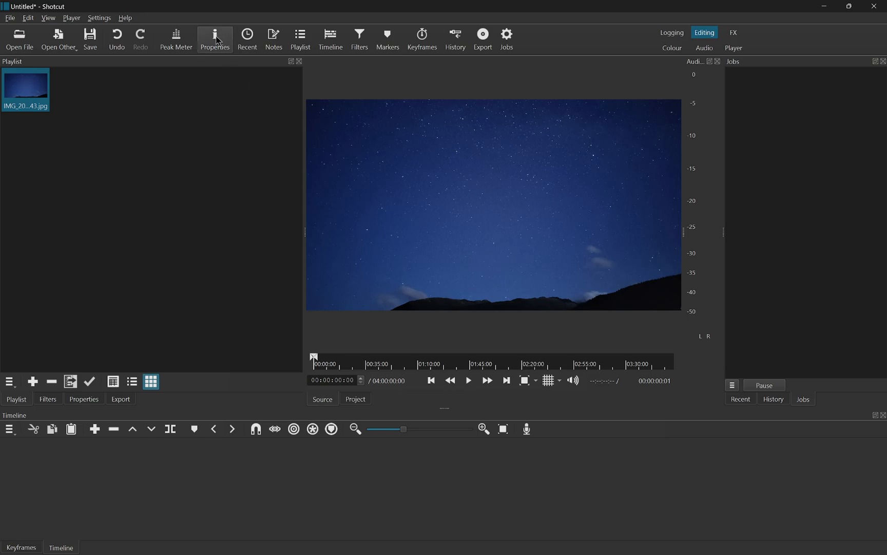
Set the photo's duration to 00:00:00:01 in Properties and make it the default.
left_click(215, 35)
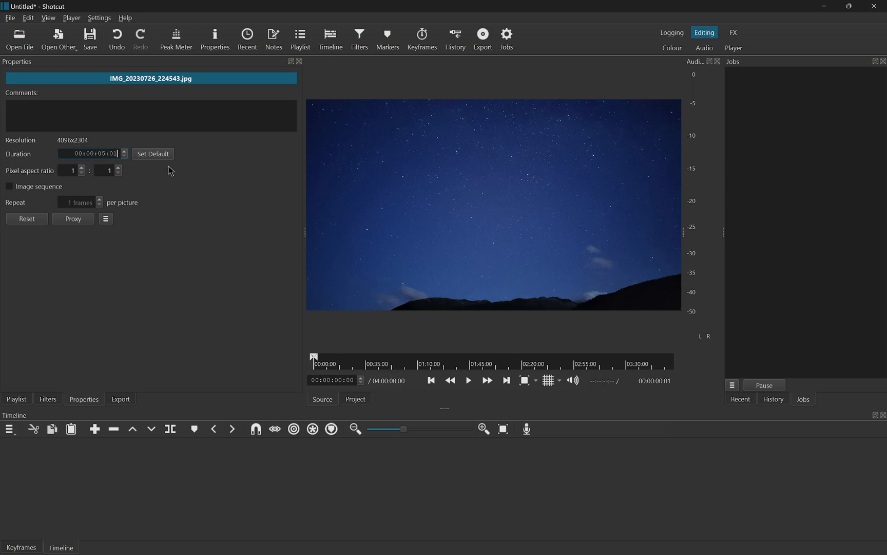
left_click(77, 154)
type("0")
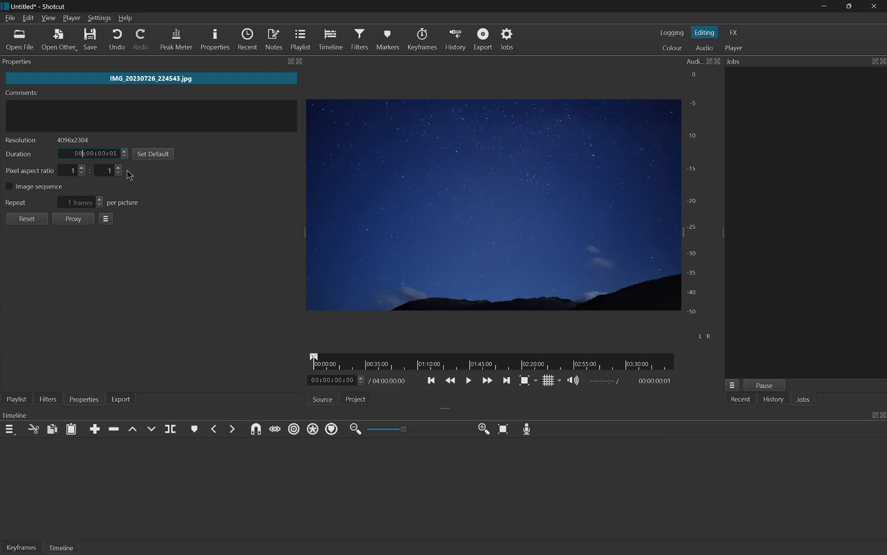
mouse_move(152, 156)
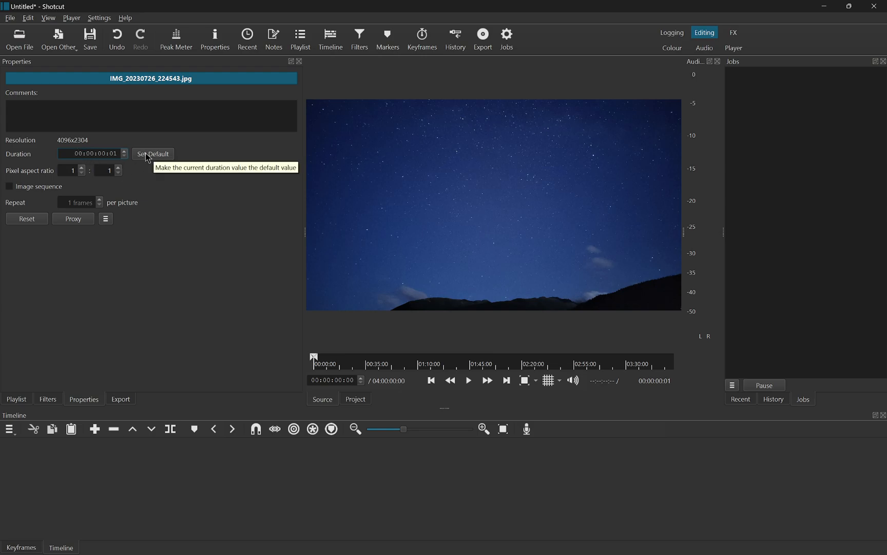
mouse_move(190, 213)
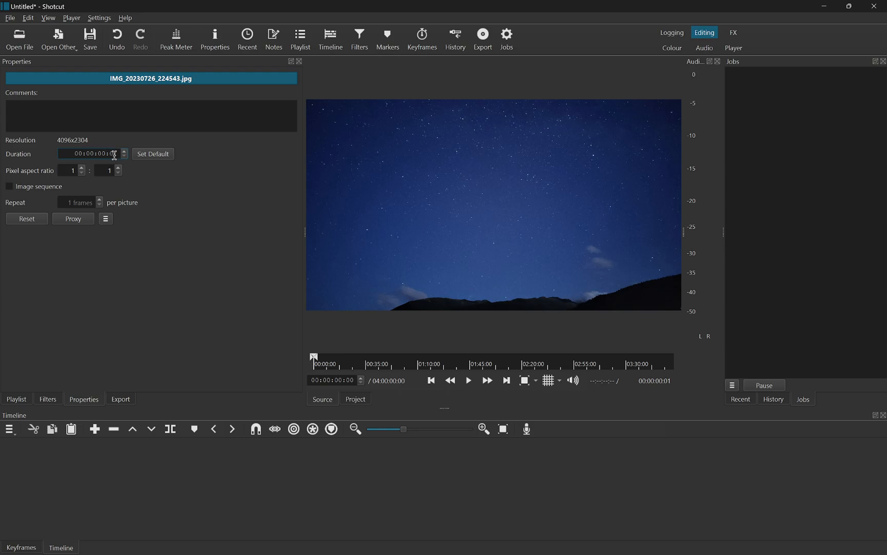
left_click(124, 151)
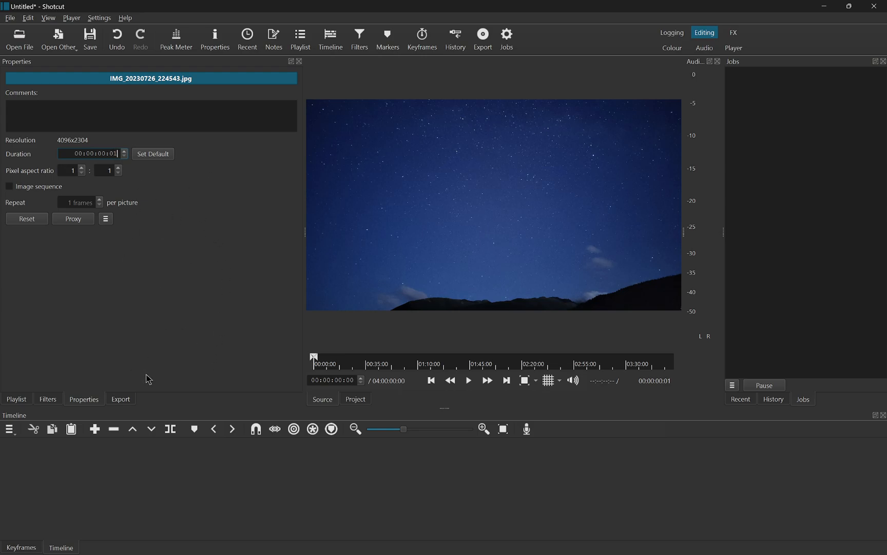
mouse_move(22, 398)
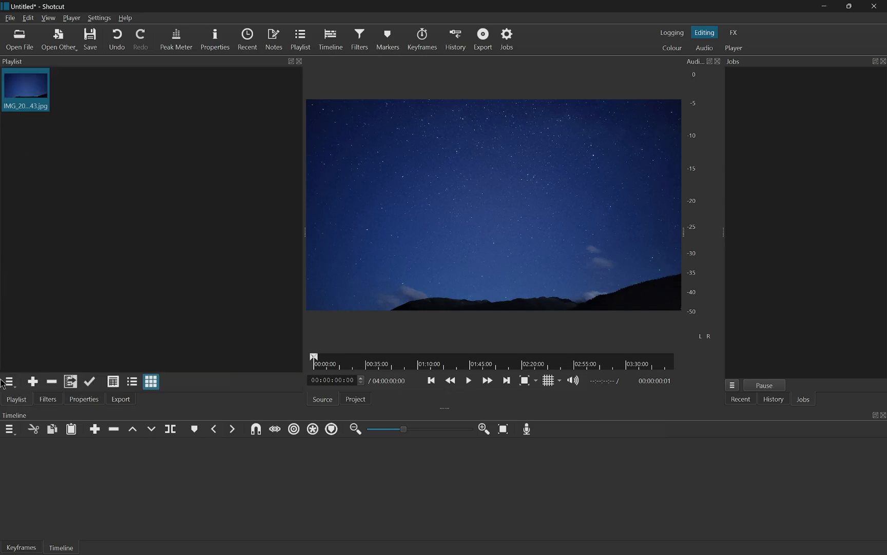
Switch back to the Astro timelapse 1 folder holding the 444 star photos.
left_click(8, 381)
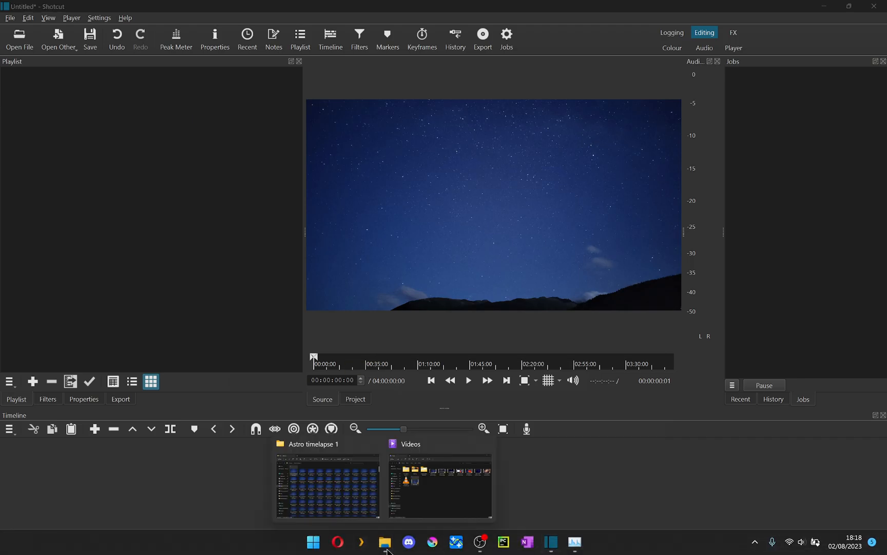
left_click(386, 542)
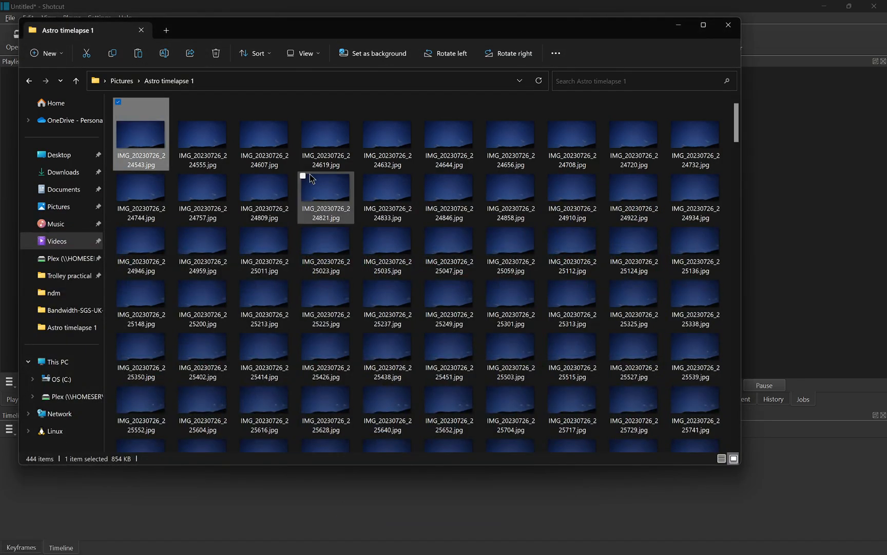
mouse_move(326, 195)
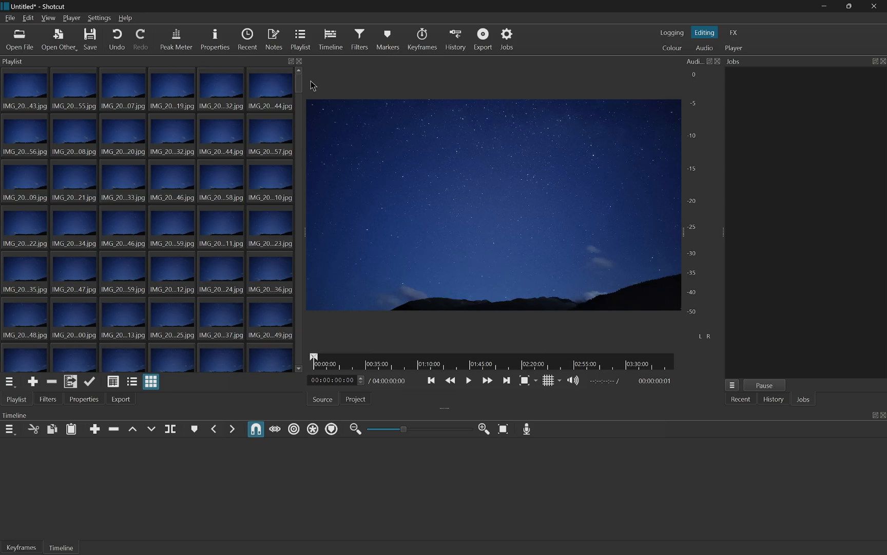
mouse_move(300, 84)
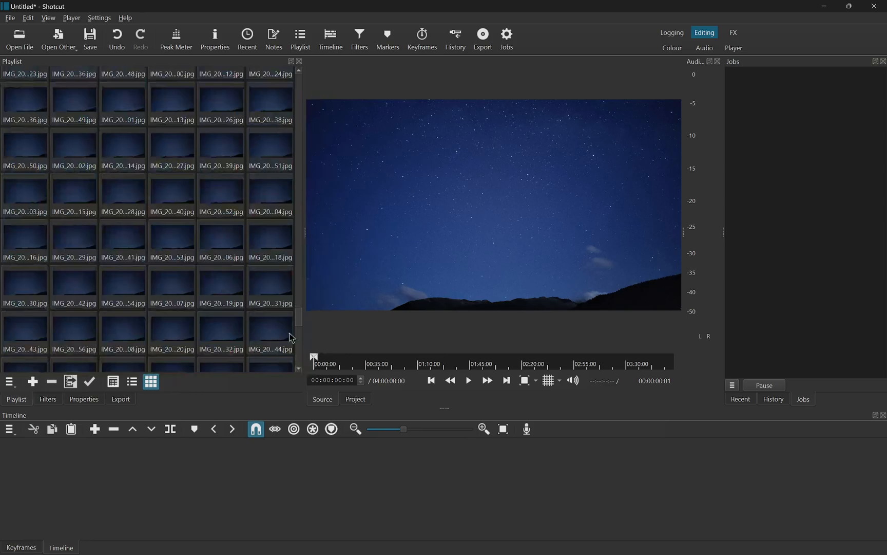
Use the playlist menu's Select All to select every star photo.
scroll("down", 3)
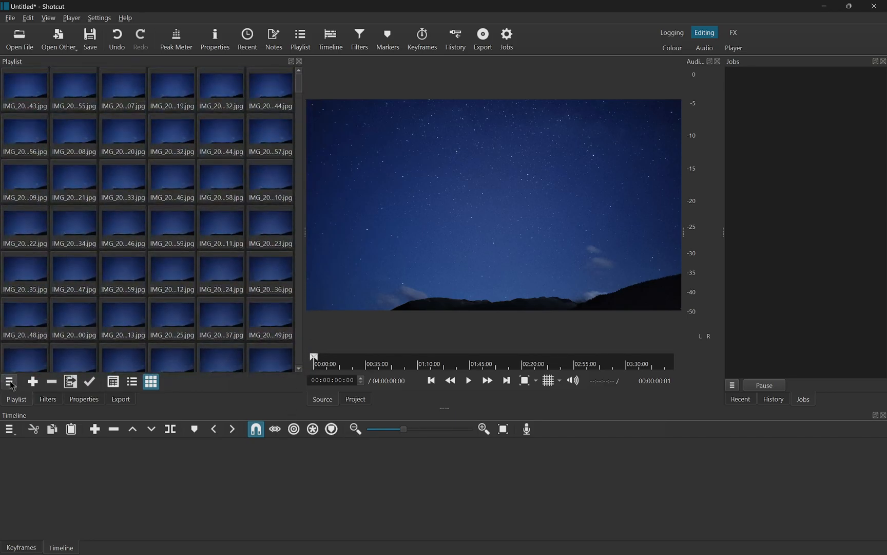
left_click(10, 382)
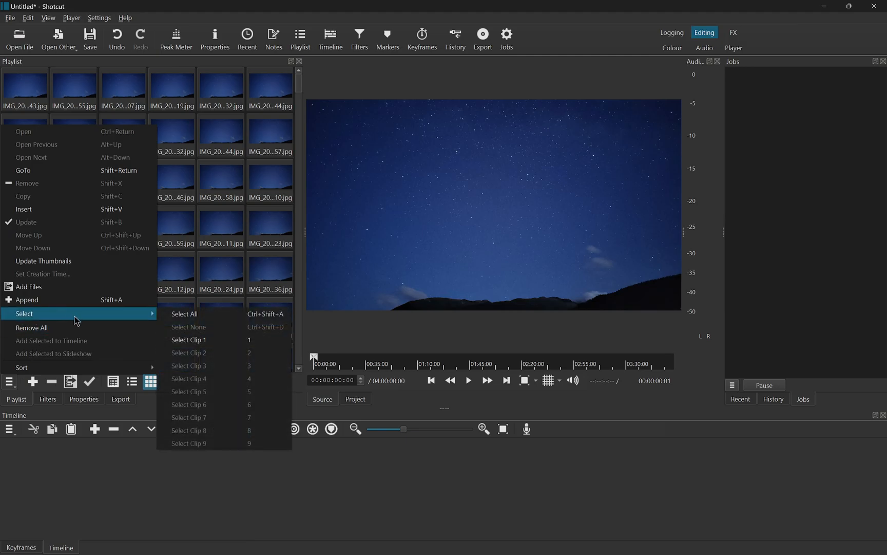
left_click(185, 314)
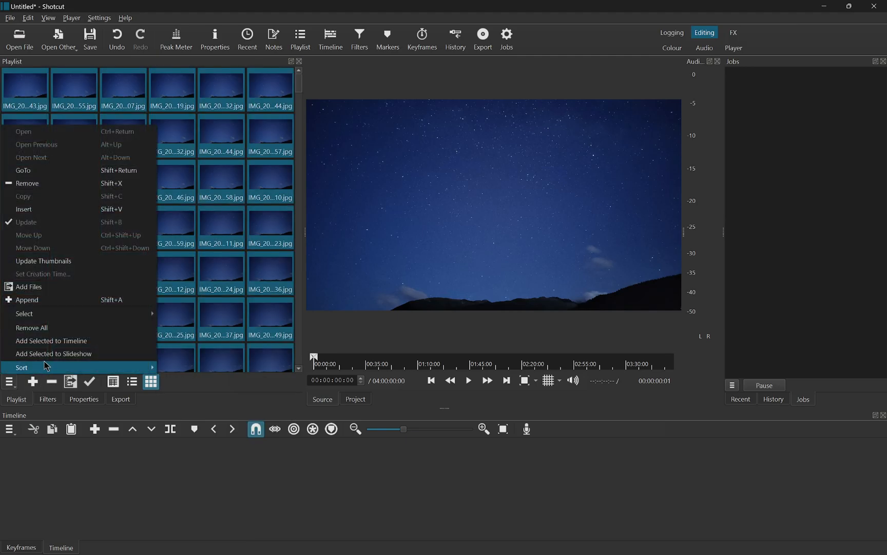
mouse_move(51, 340)
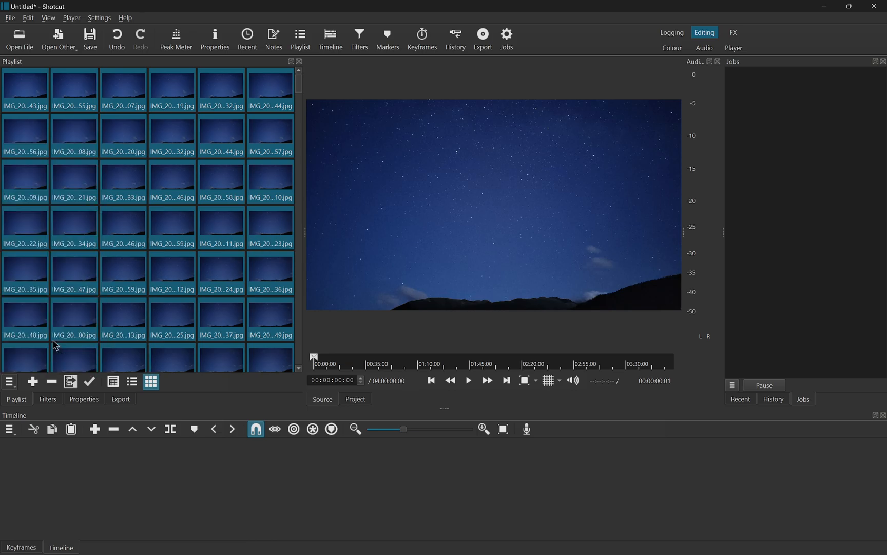
mouse_move(238, 306)
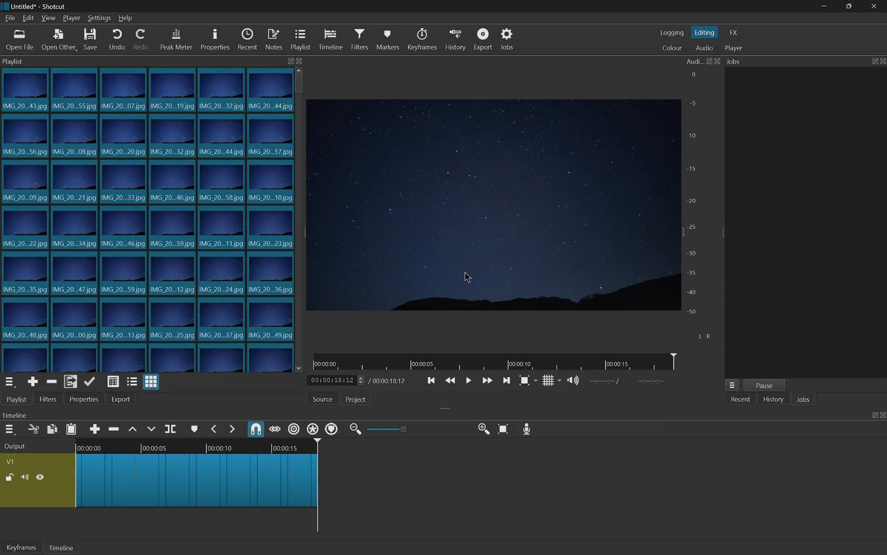
mouse_move(409, 420)
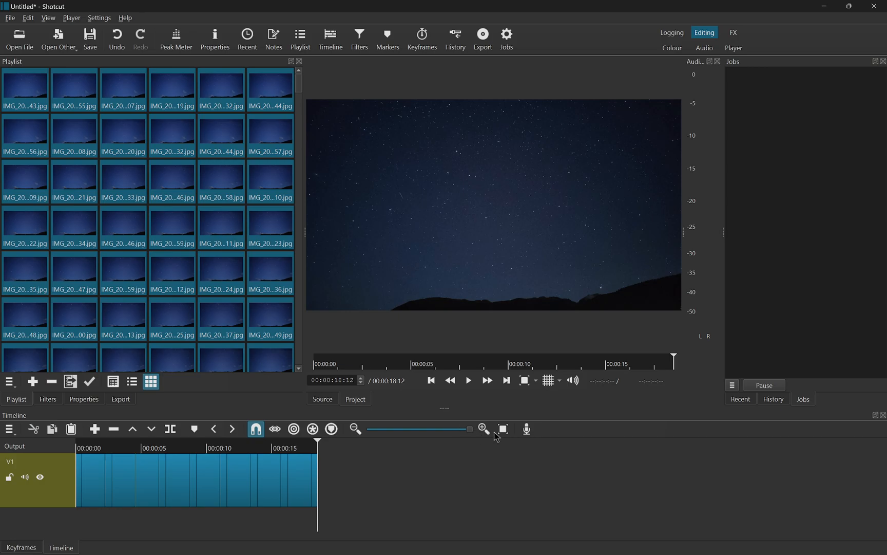
Zoom the timeline in on individual photo clips, then fit the full 18-second sequence.
left_click(484, 428)
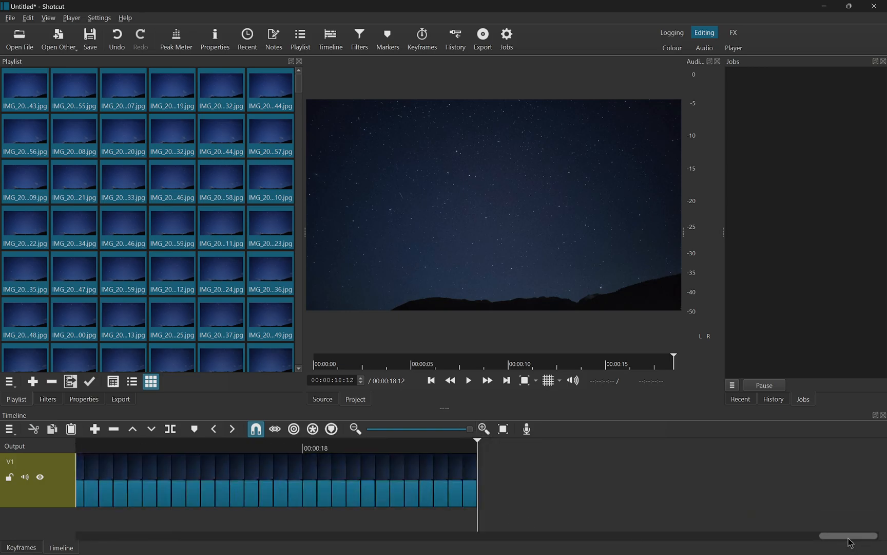
left_click_drag(849, 534, 413, 534)
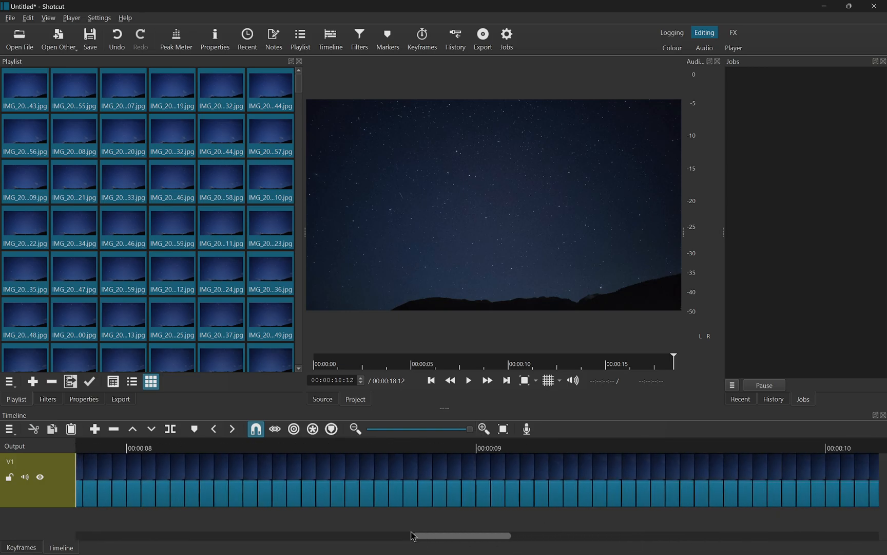
left_click_drag(466, 535, 361, 536)
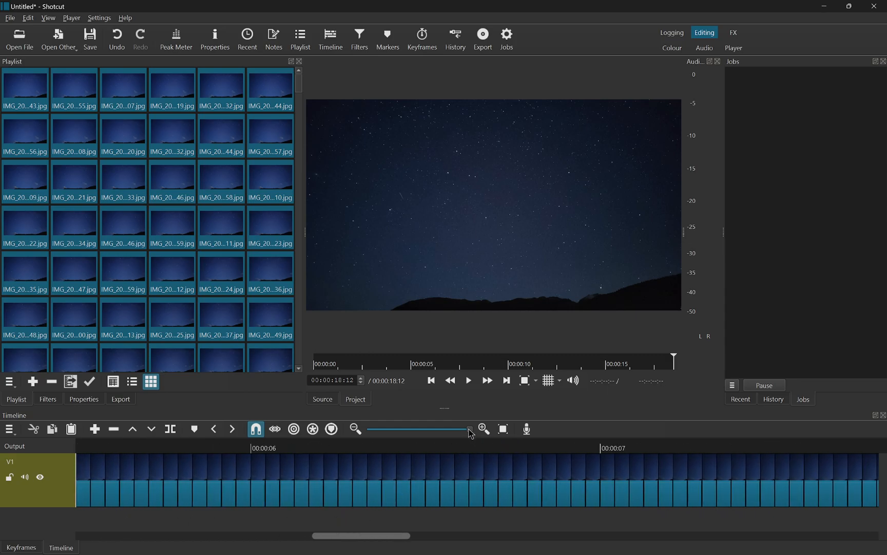
left_click_drag(467, 431, 389, 431)
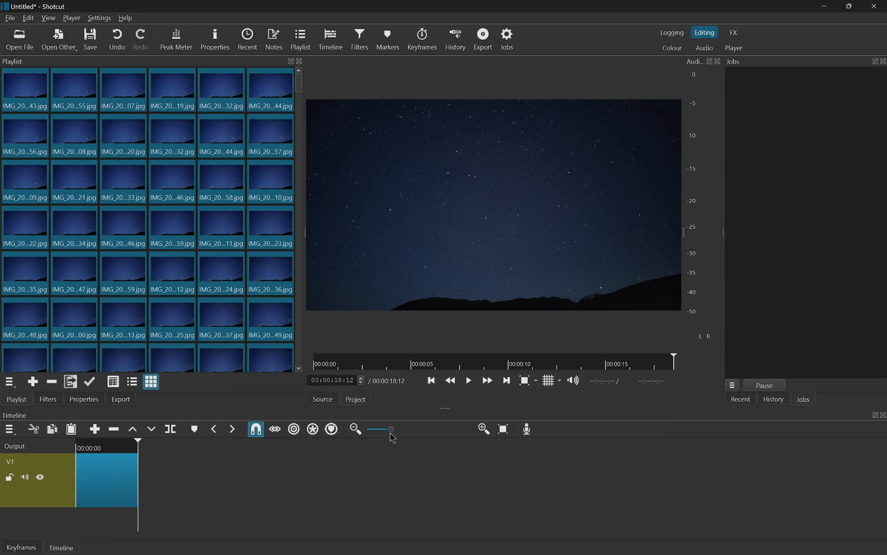
left_click_drag(391, 430, 405, 430)
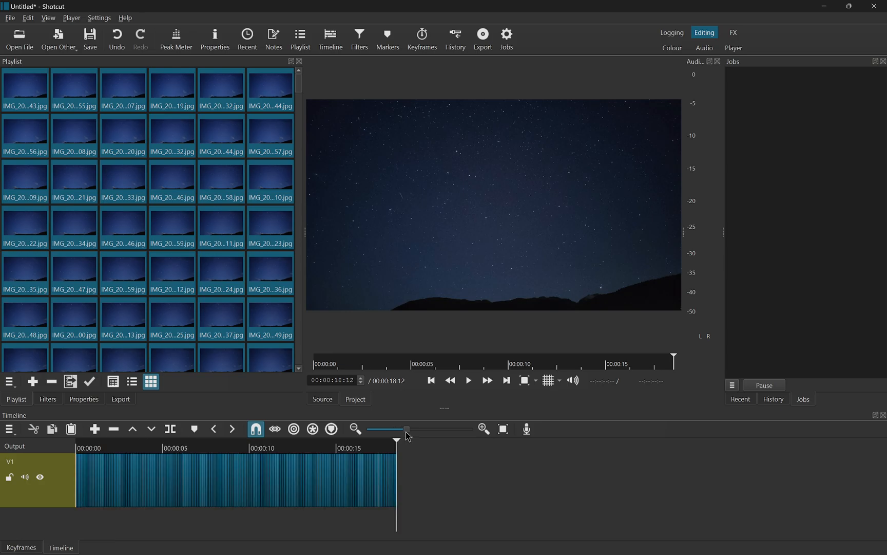
left_click_drag(405, 431, 423, 431)
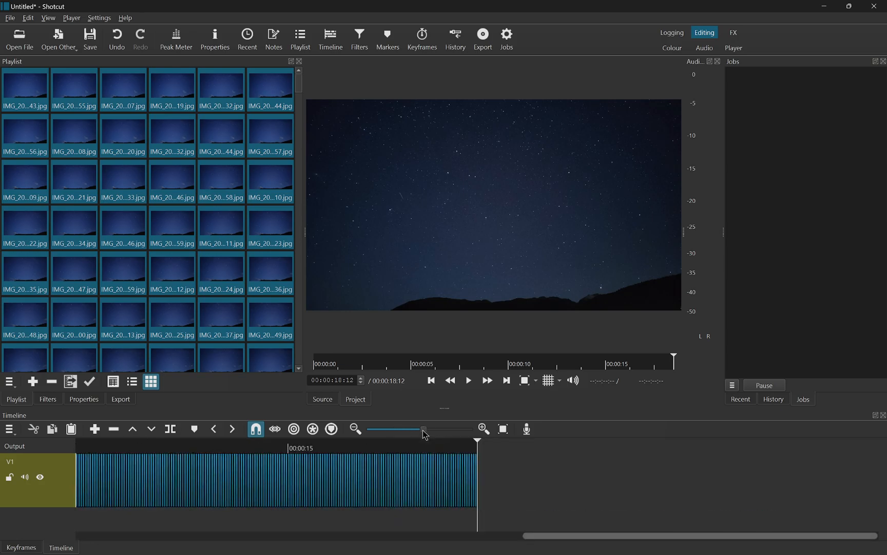
left_click_drag(423, 428, 413, 429)
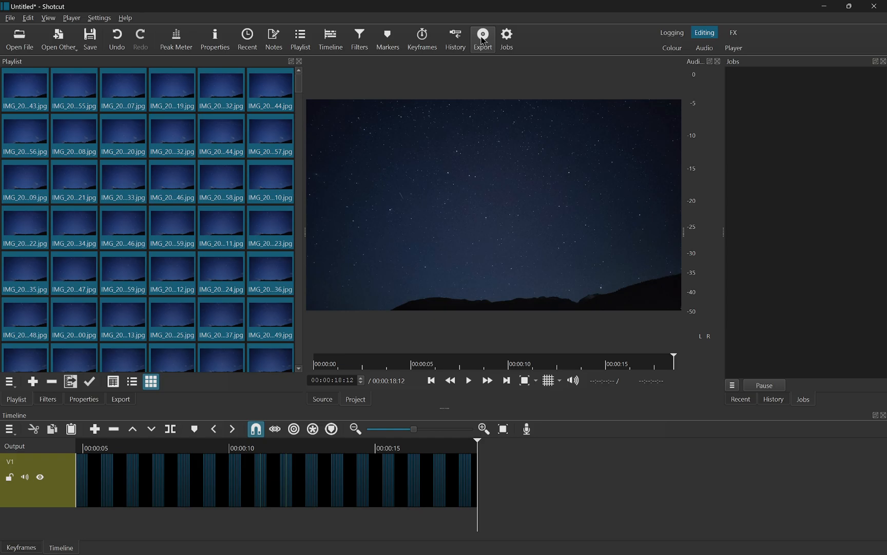
mouse_move(483, 37)
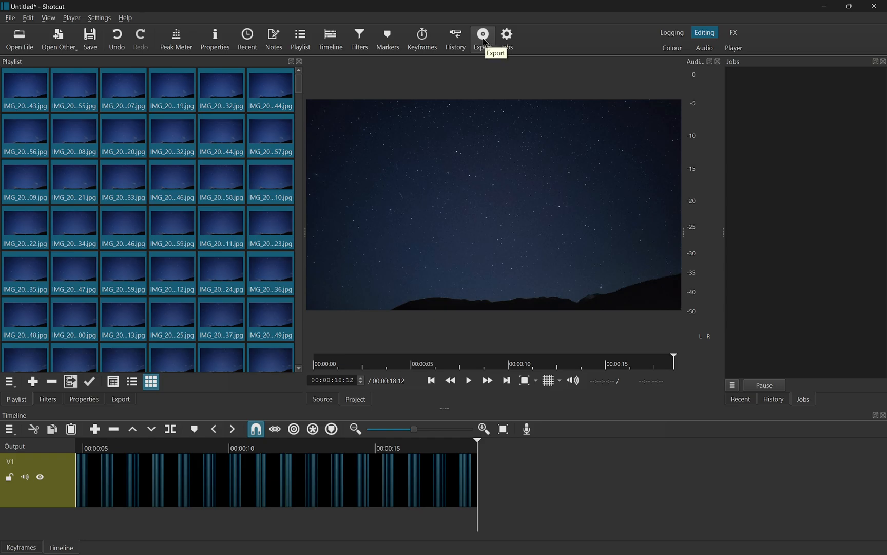
Configure an Advanced MP4 export with audio disabled, checking 3840×2160 at 24 fps.
left_click(482, 36)
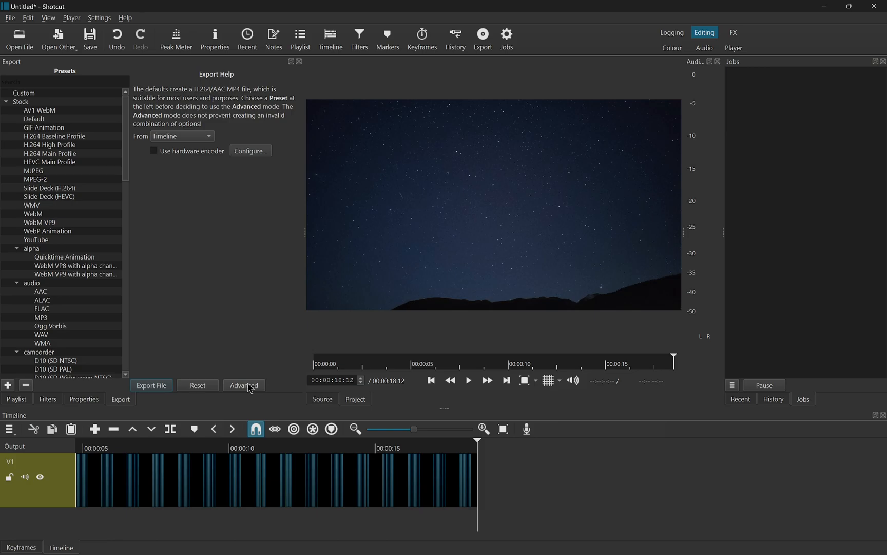
left_click(244, 385)
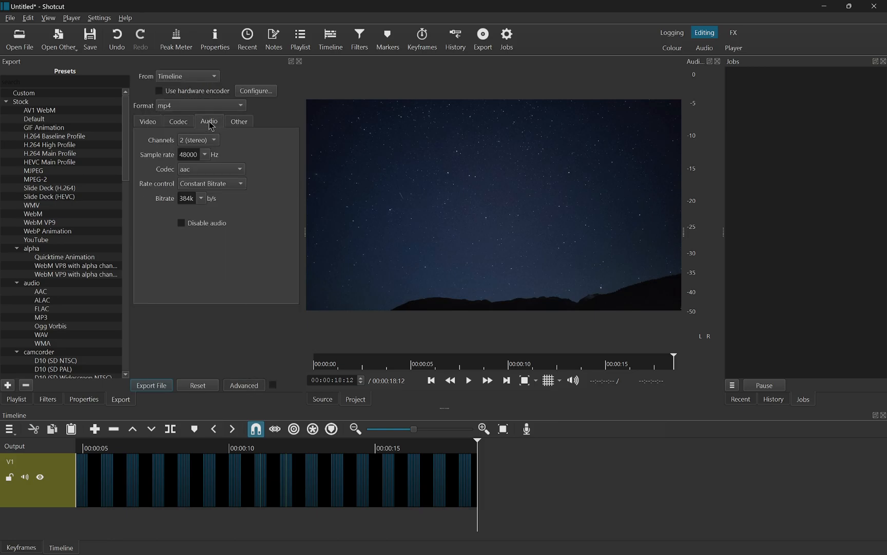
left_click(182, 222)
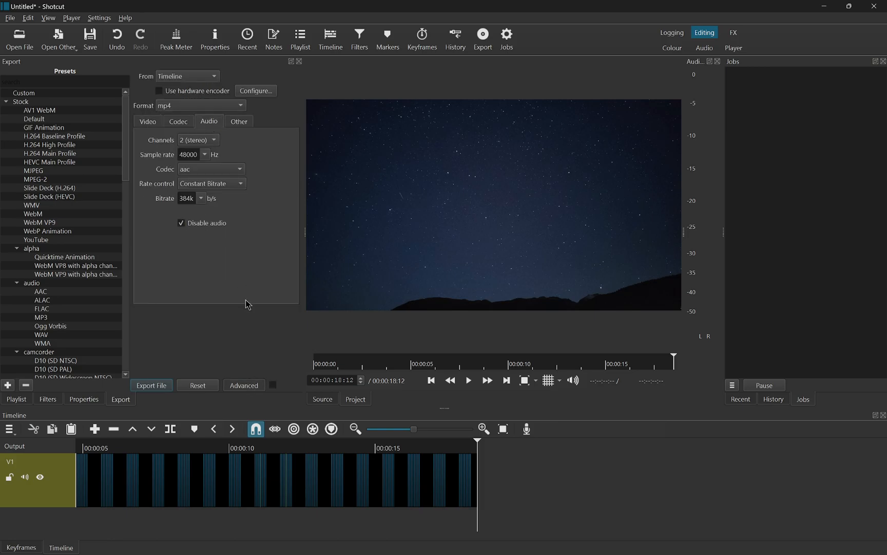
left_click(148, 121)
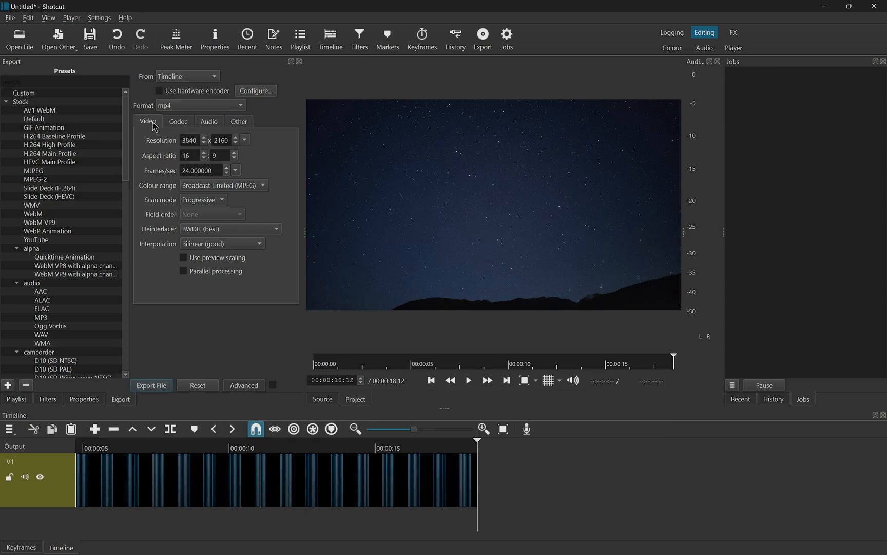
left_click(177, 121)
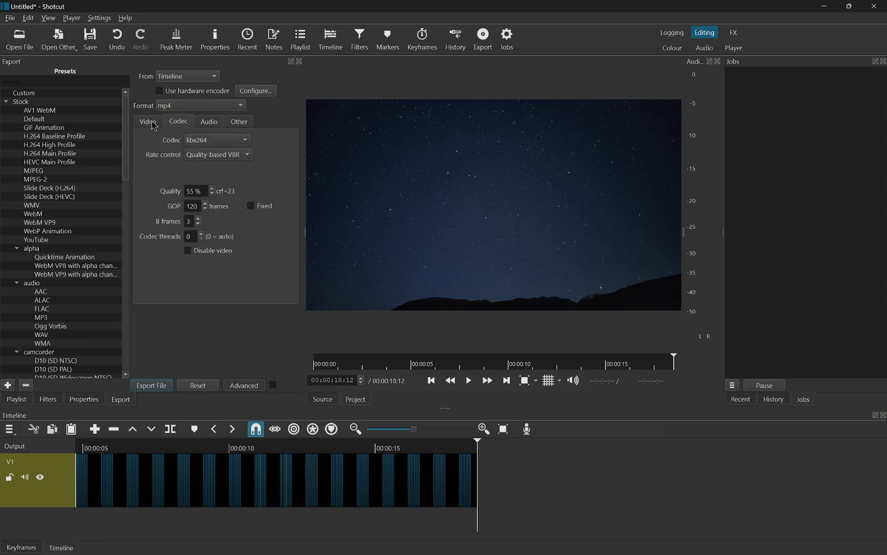
left_click(148, 121)
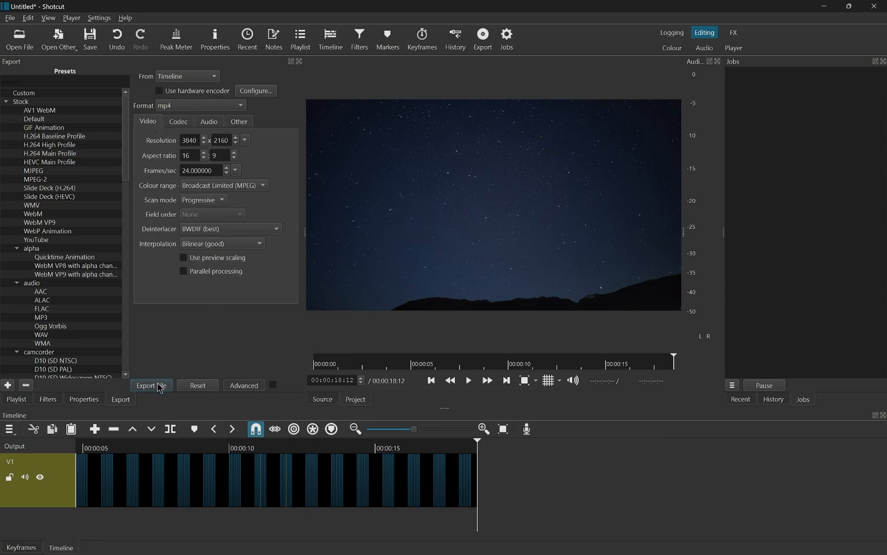
Export the timeline to 'stars.mp4' in the Videos folder.
left_click(151, 385)
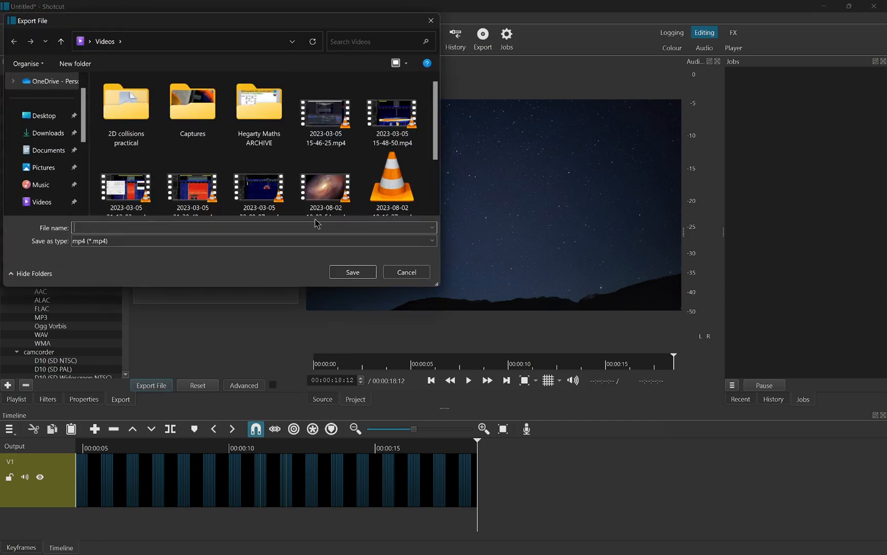
type("stars.mp4")
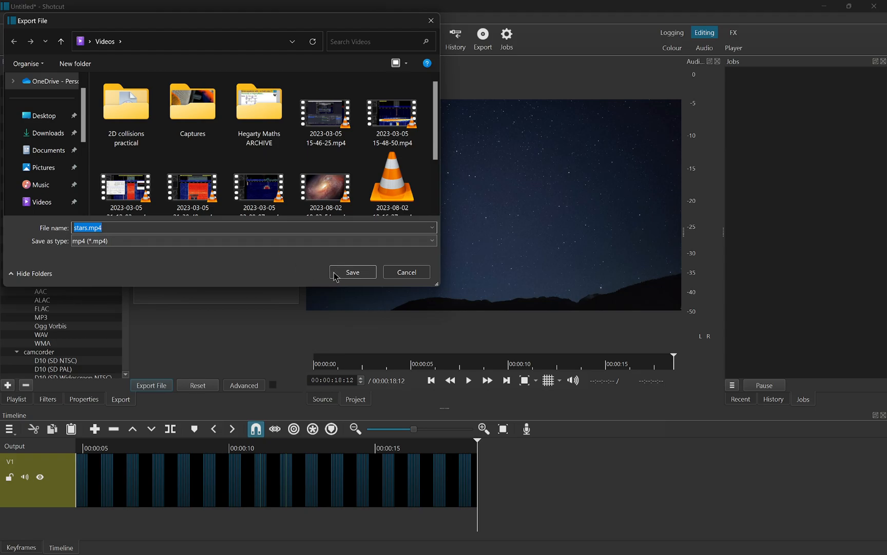
left_click(352, 272)
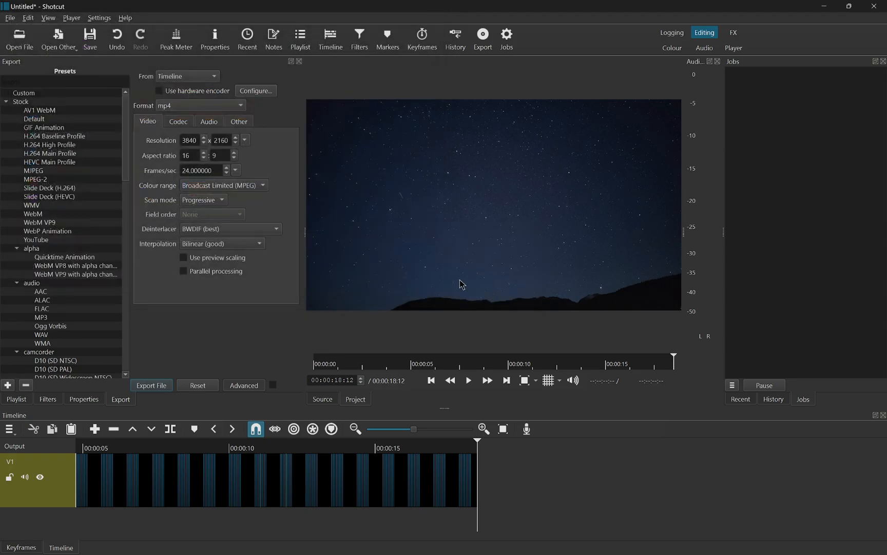
After the render completes, reveal stars.mp4 in its folder and play it in VLC.
left_click(151, 385)
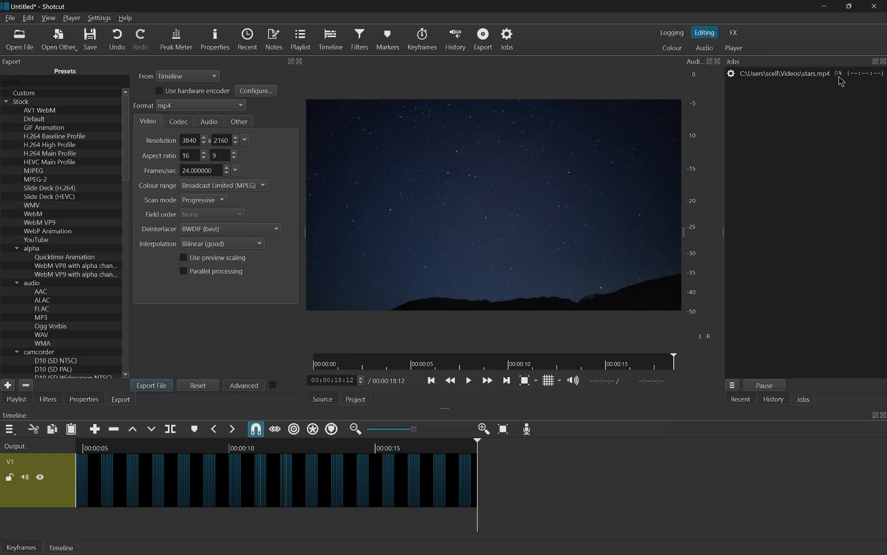
mouse_move(842, 79)
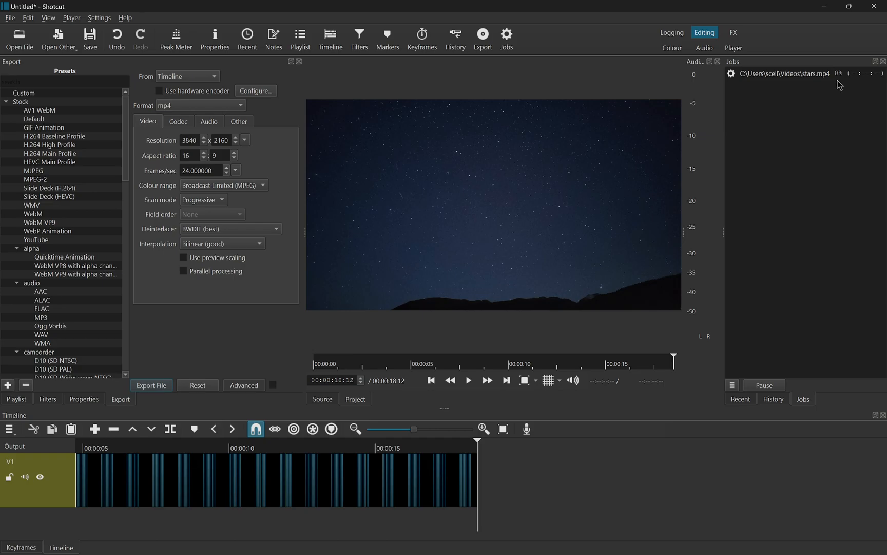
mouse_move(841, 85)
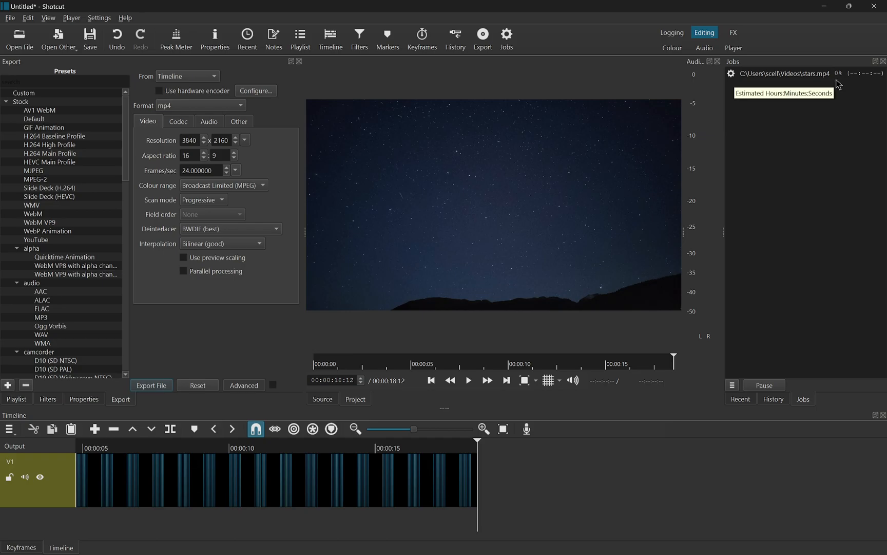
mouse_move(832, 34)
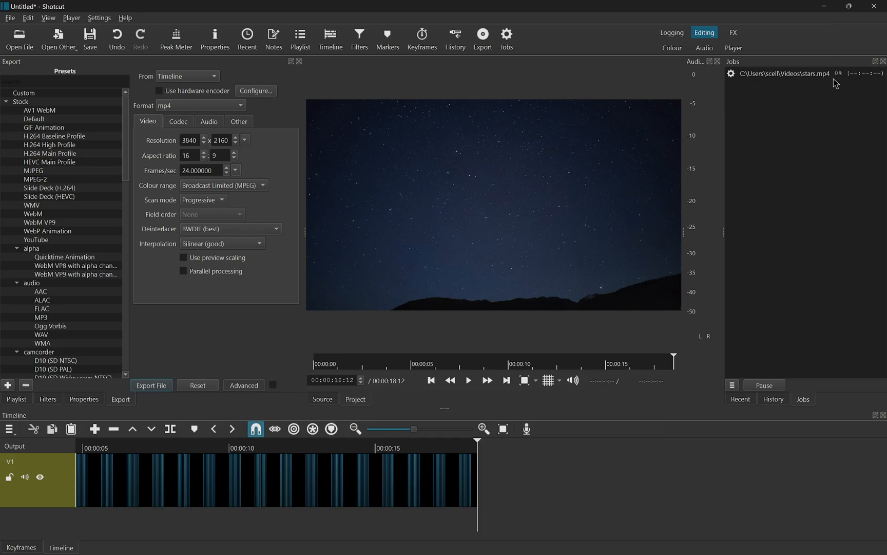
mouse_move(816, 85)
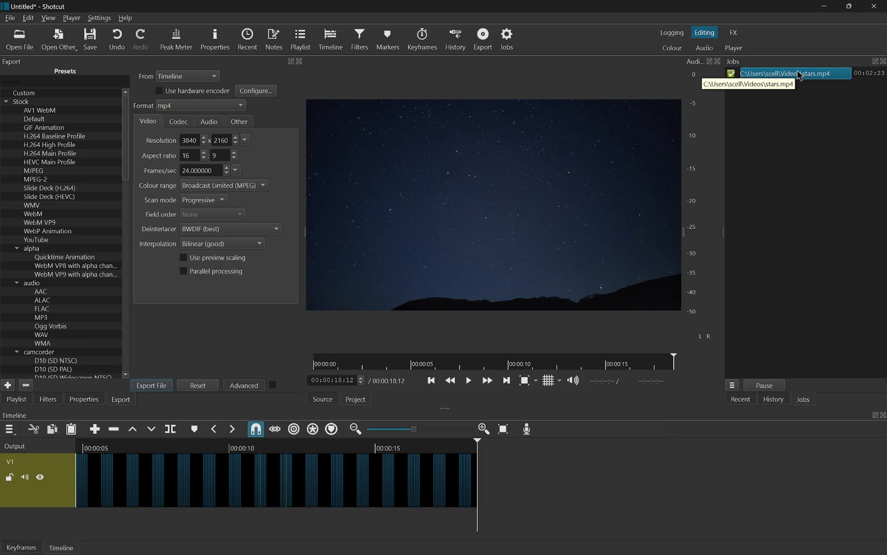
right_click(792, 73)
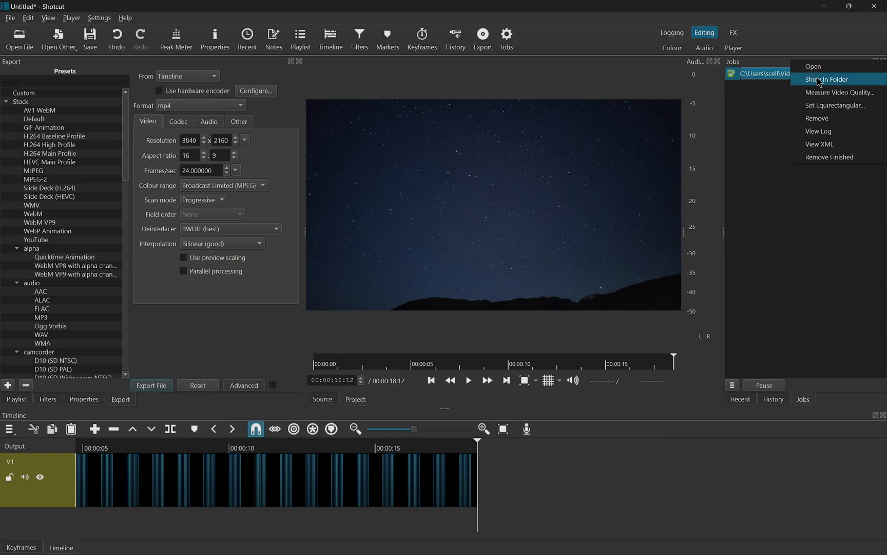
left_click(828, 78)
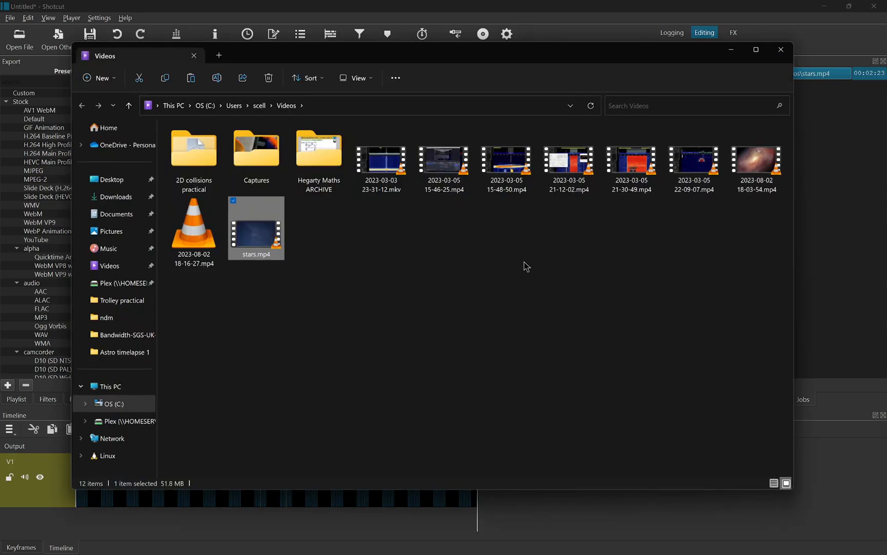
mouse_move(252, 234)
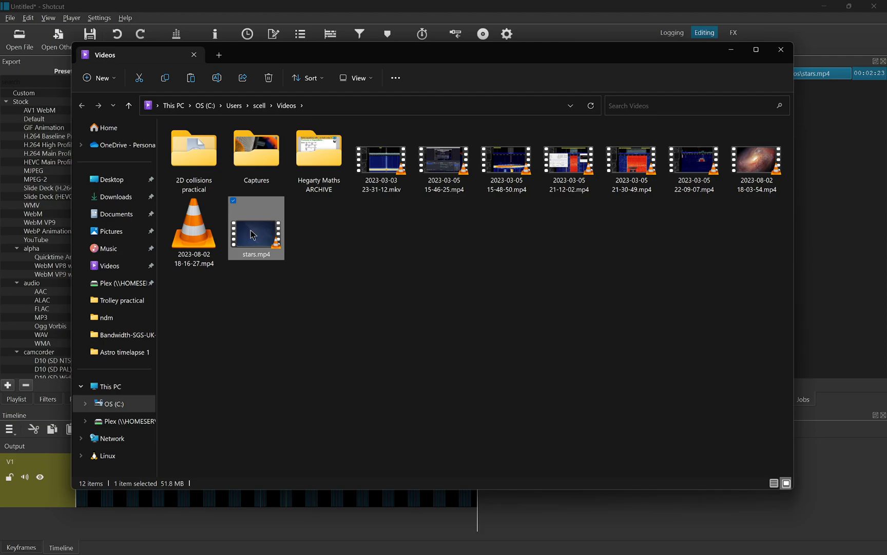
double_click(255, 227)
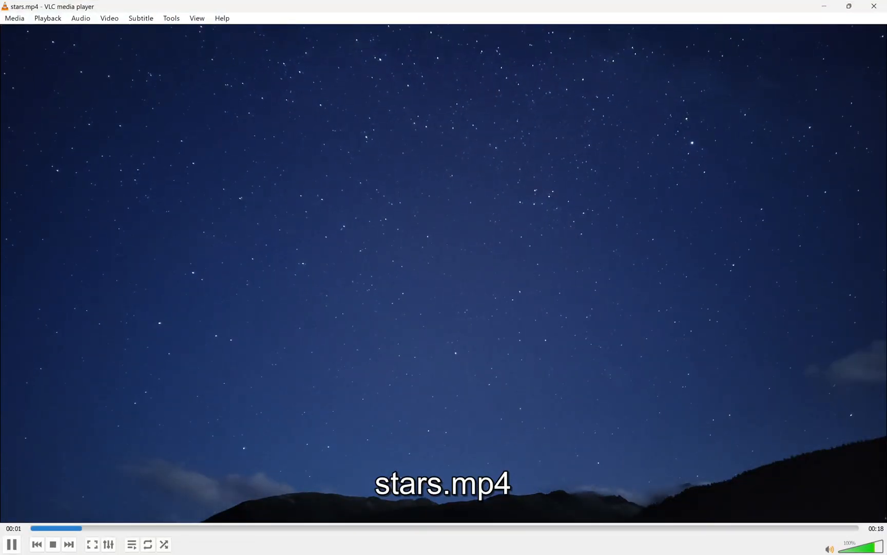